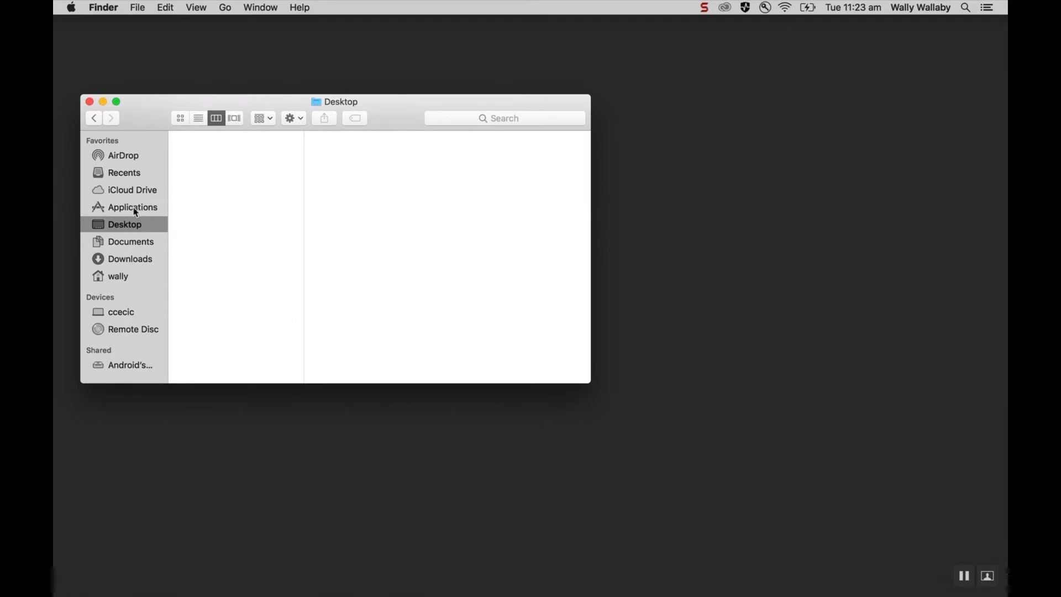
- Launch Terminal from the Utilities folder inside Applications
click(133, 207)
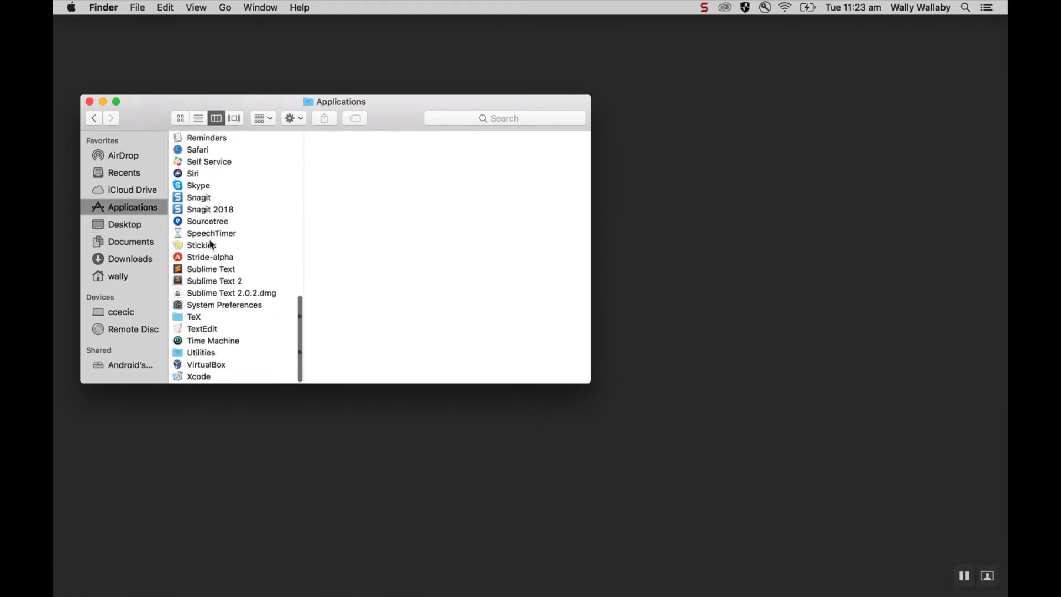
click(201, 354)
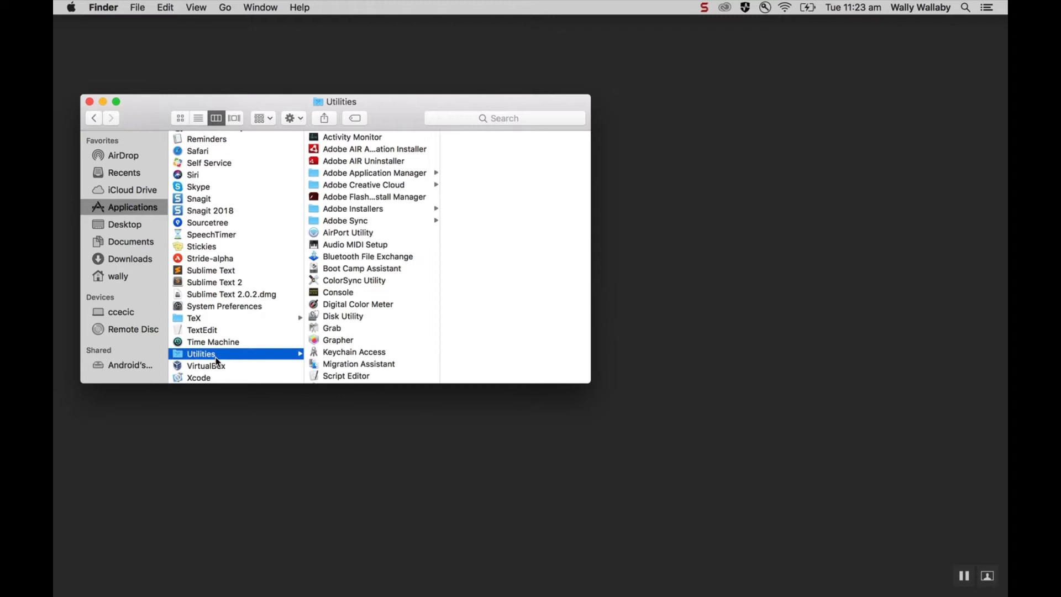
scroll(down, 3)
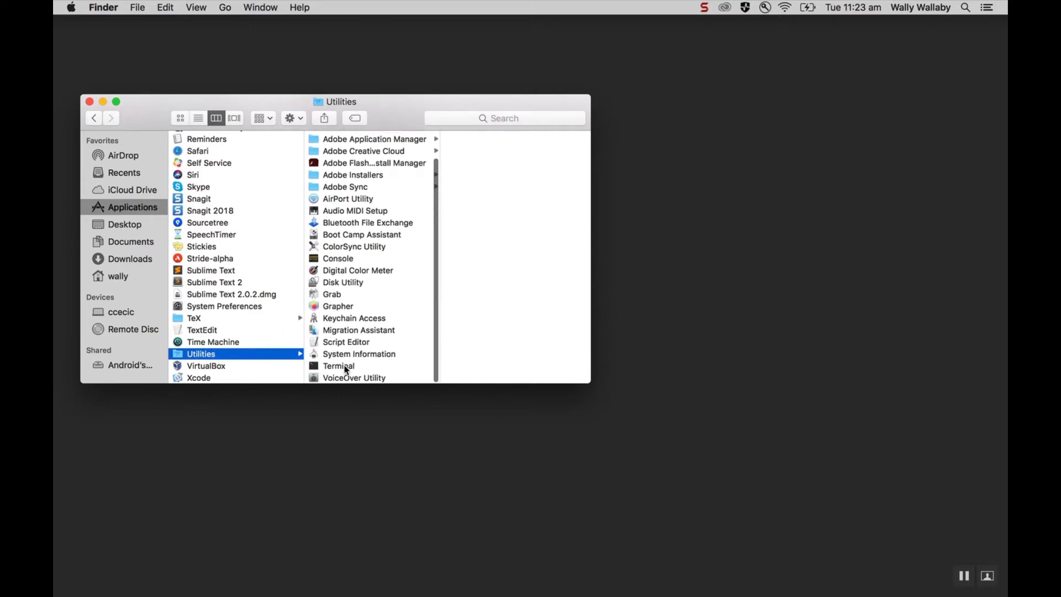
double_click(339, 366)
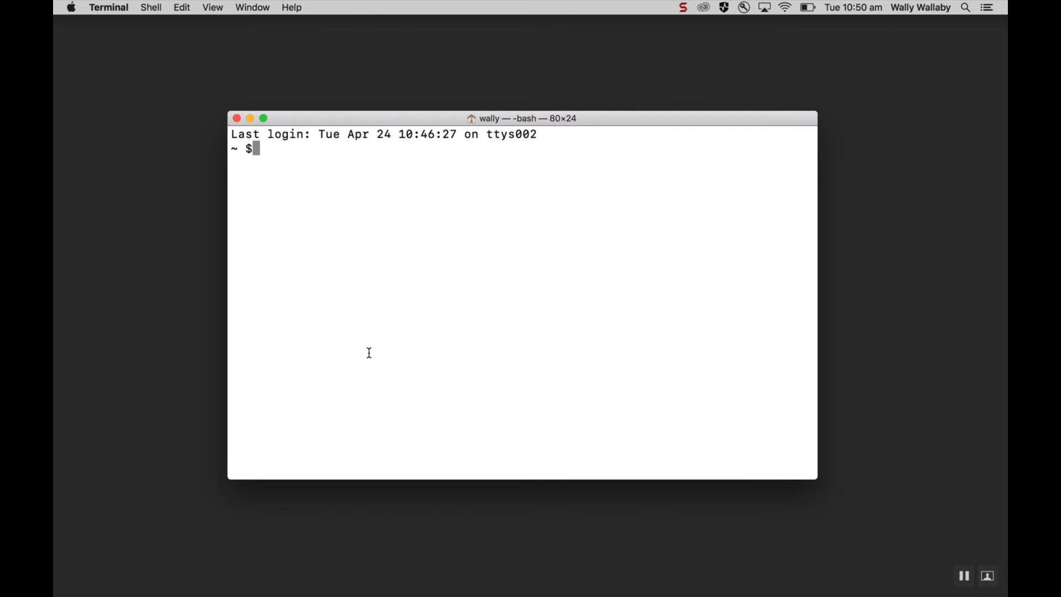
- Create a 'repos' directory with mkdir repos, then begin a cd command to enter it
text(mk)
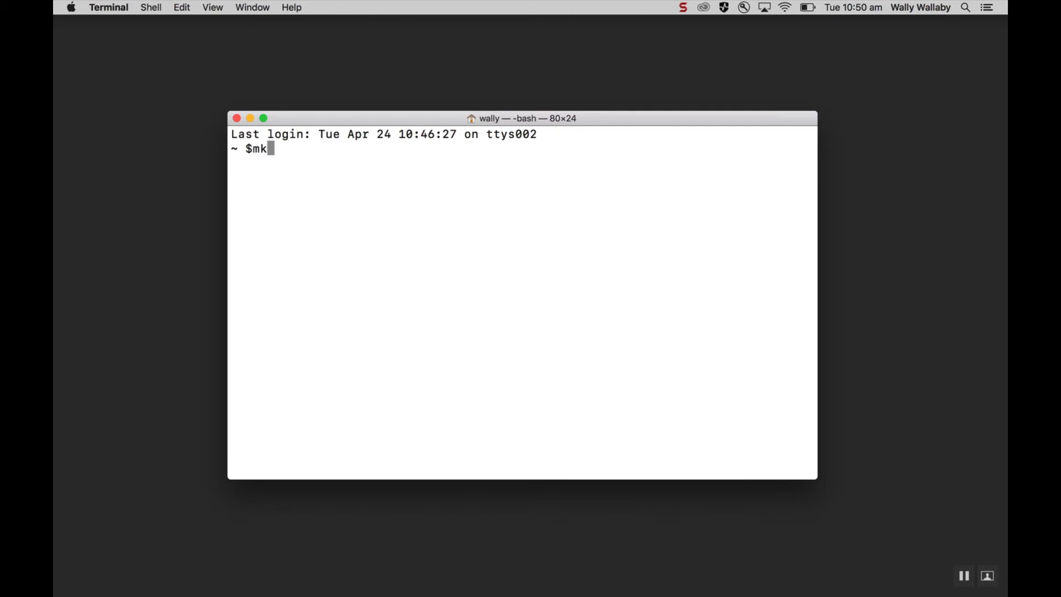
text(dir repo)
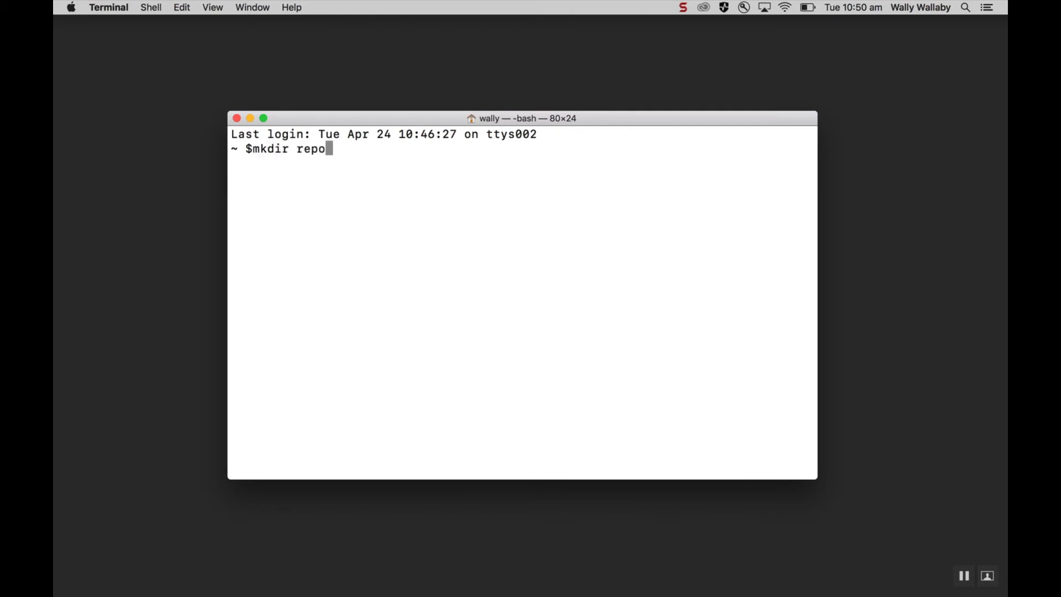
key(Return)
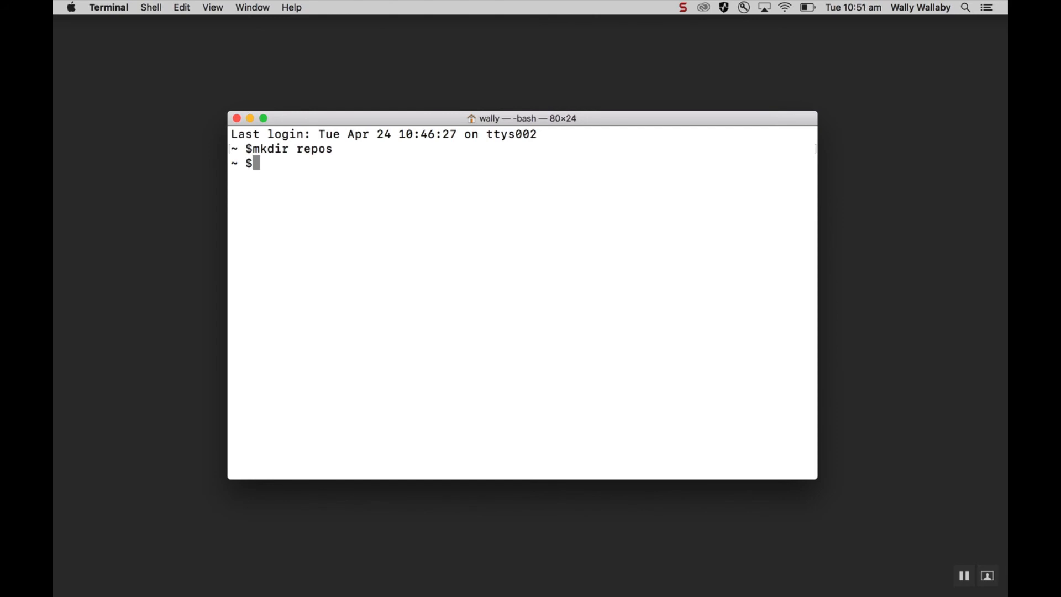
text(cd)
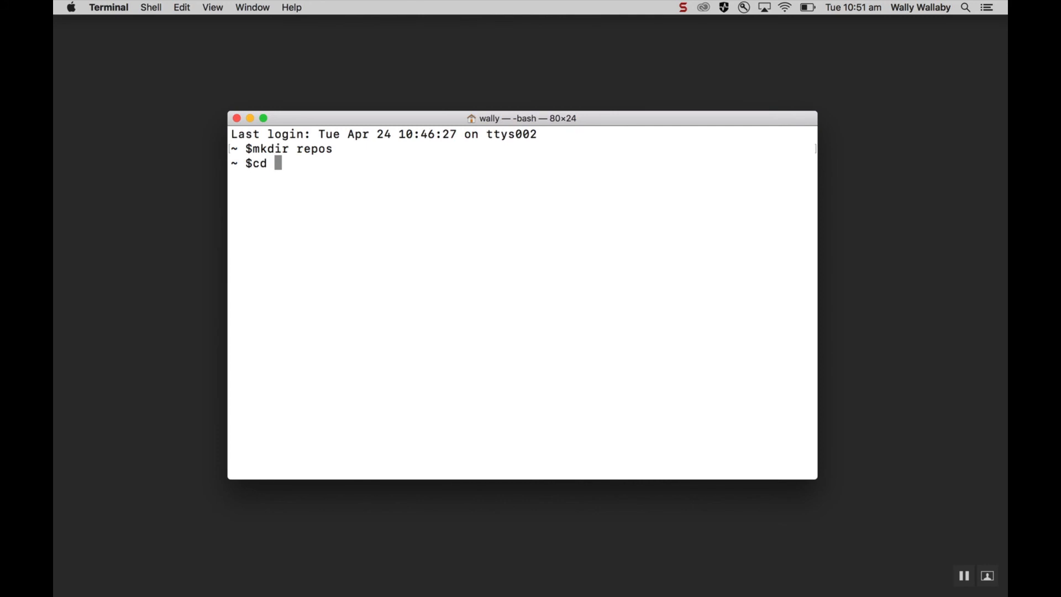